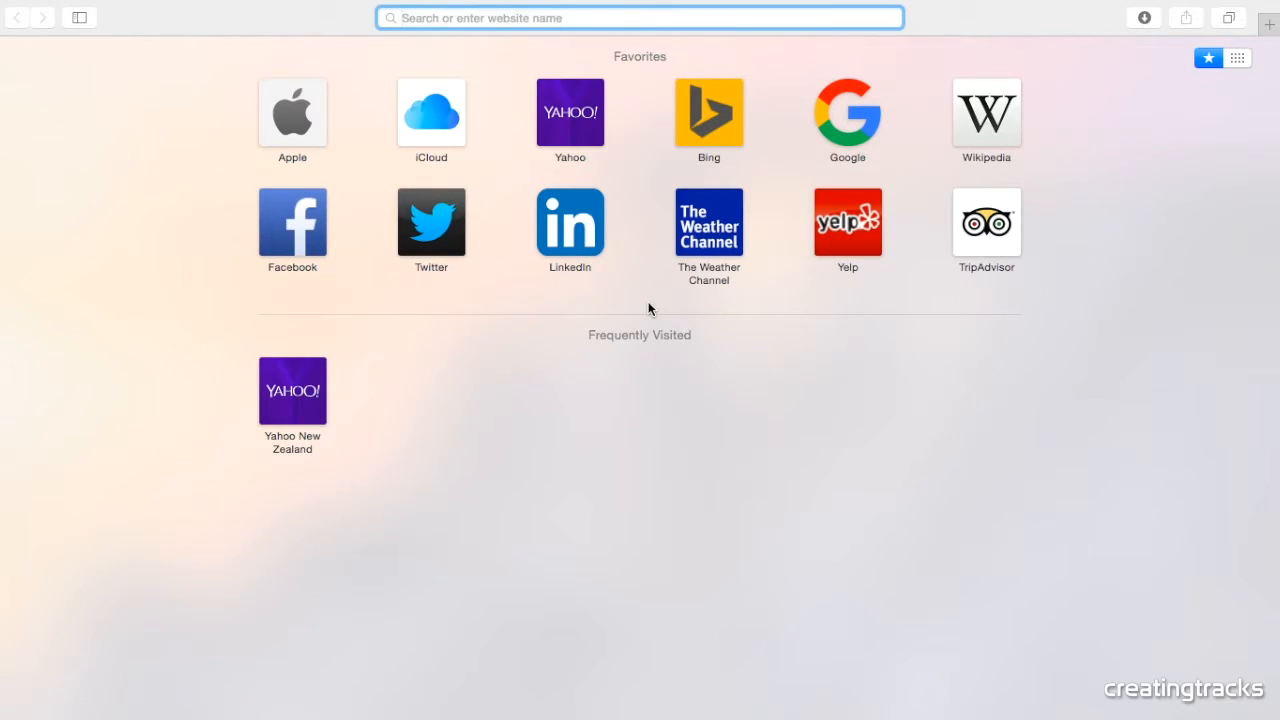
# Step: Search Google for 'pro tools first' from Safari's address bar
pyautogui.write('pro tools first')
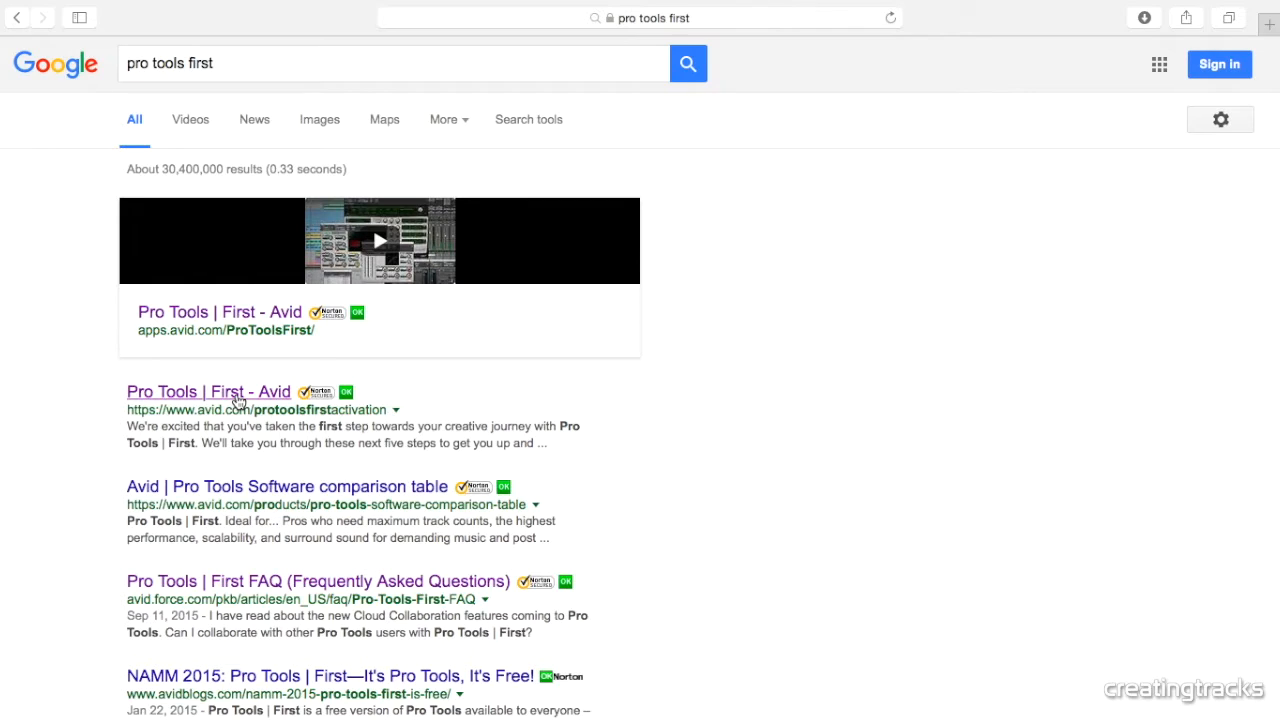
# Step: Open the 'Pro Tools | First - Avid' result and scroll through its setup steps, marking the account and download steps
pyautogui.click(208, 391)
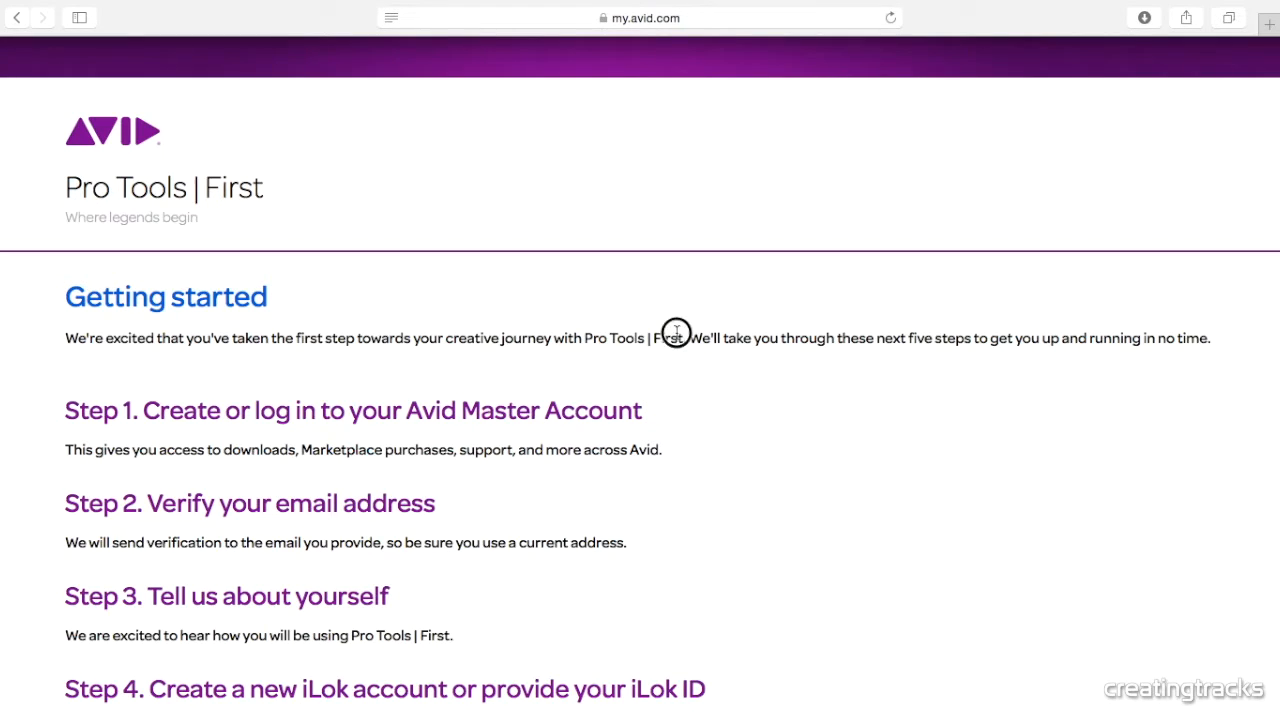
pyautogui.scroll(-3)
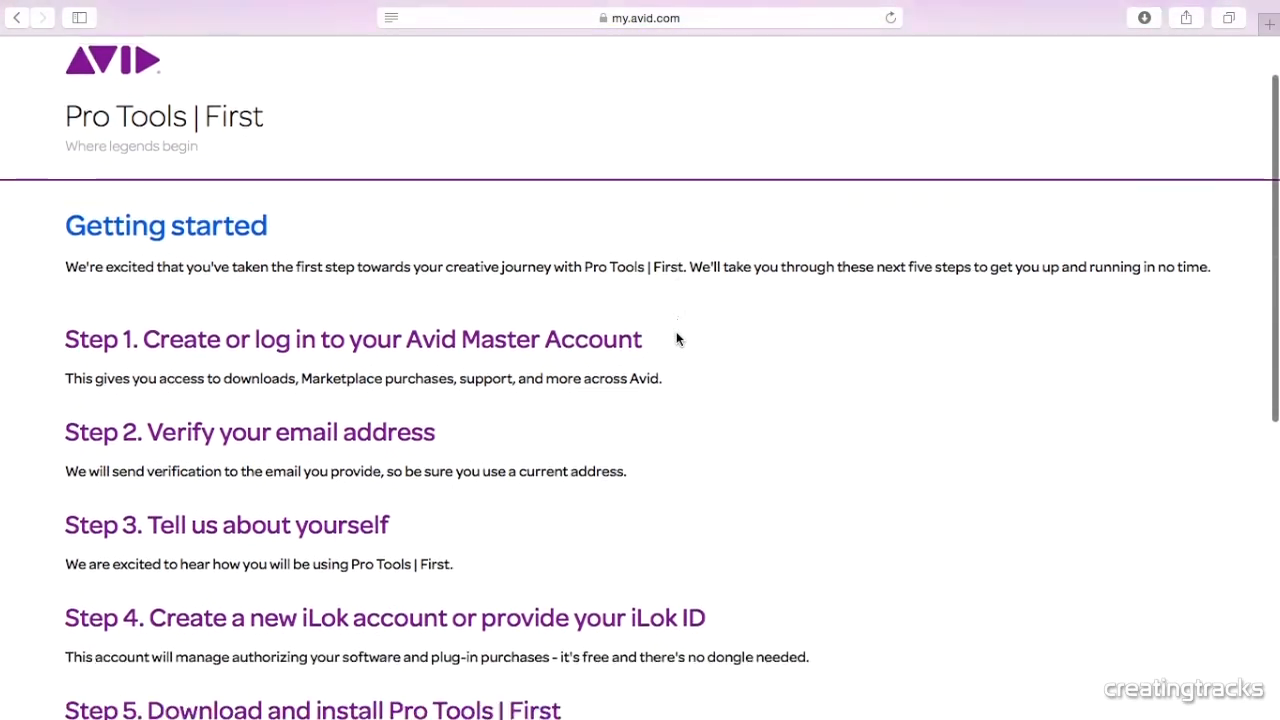
pyautogui.scroll(-3)
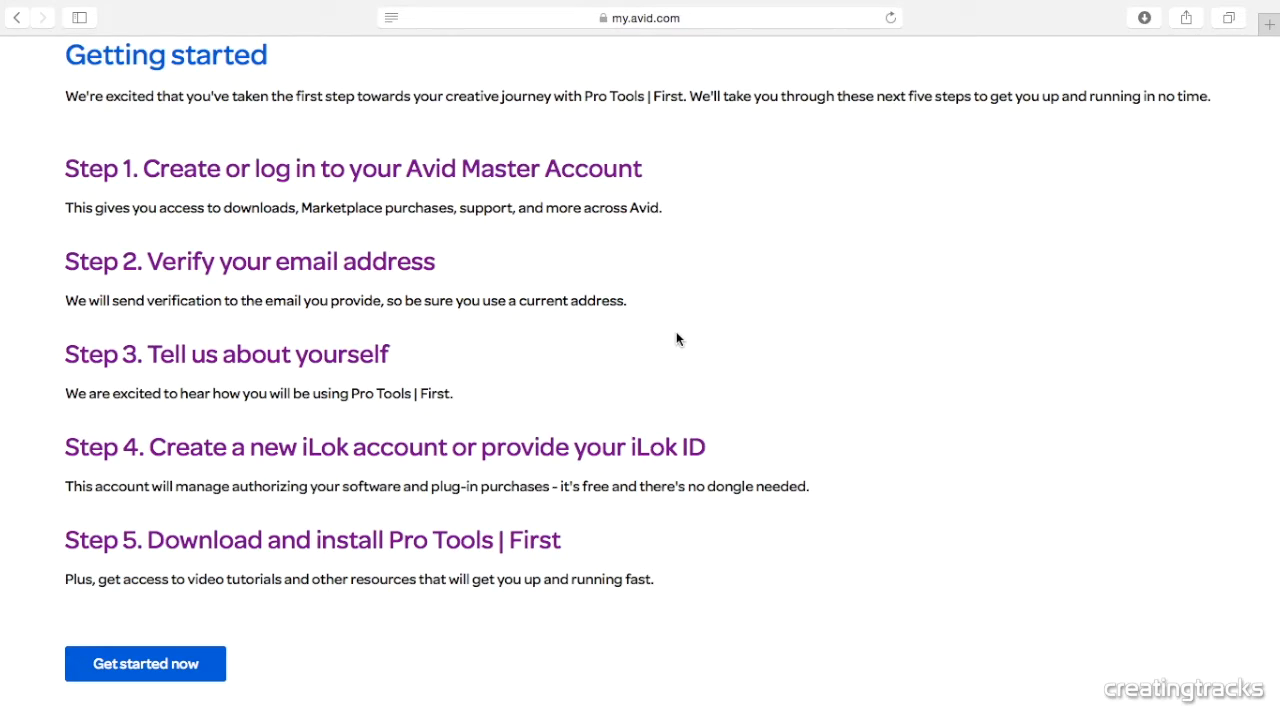
pyautogui.moveTo(140, 180)
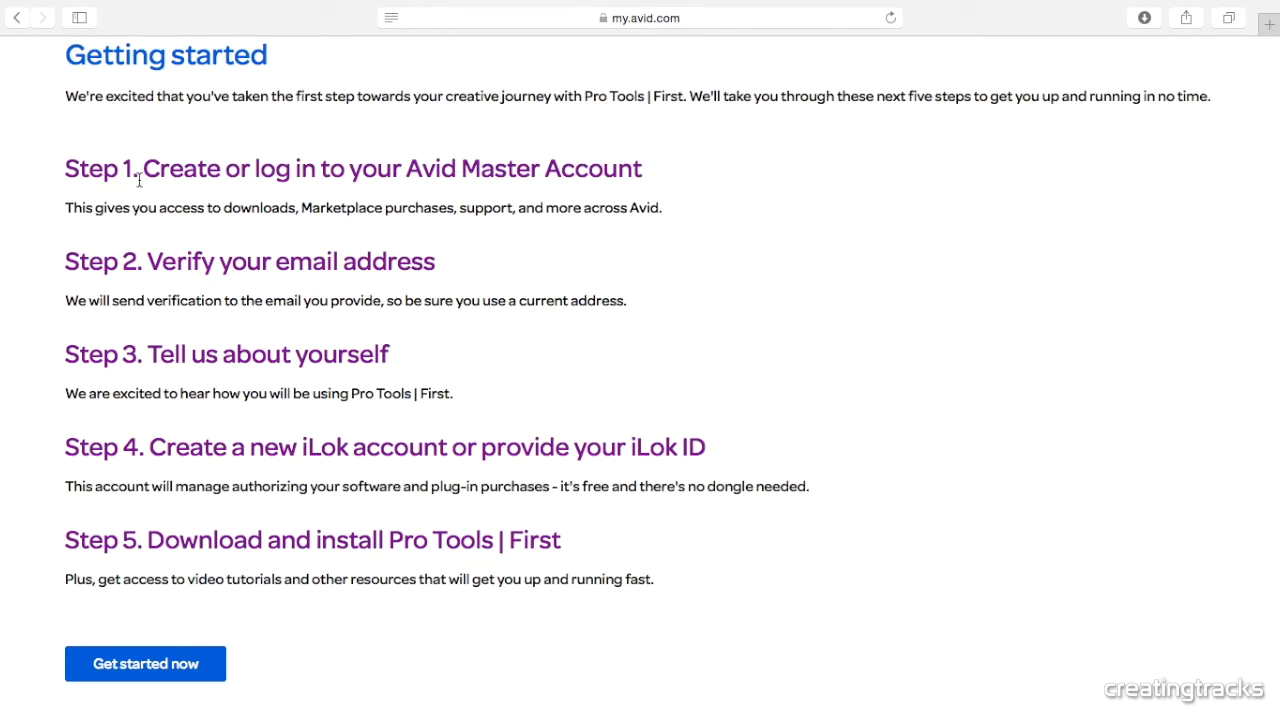
pyautogui.tripleClick(350, 168)
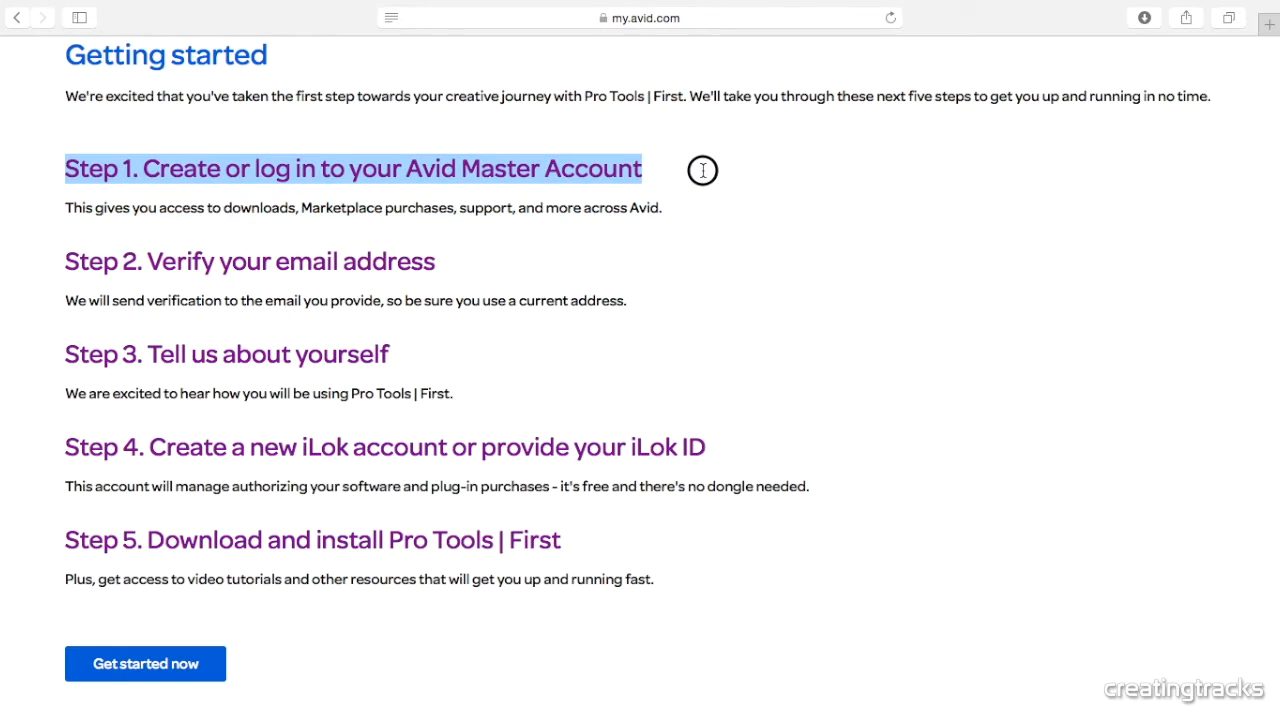
pyautogui.moveTo(702, 170)
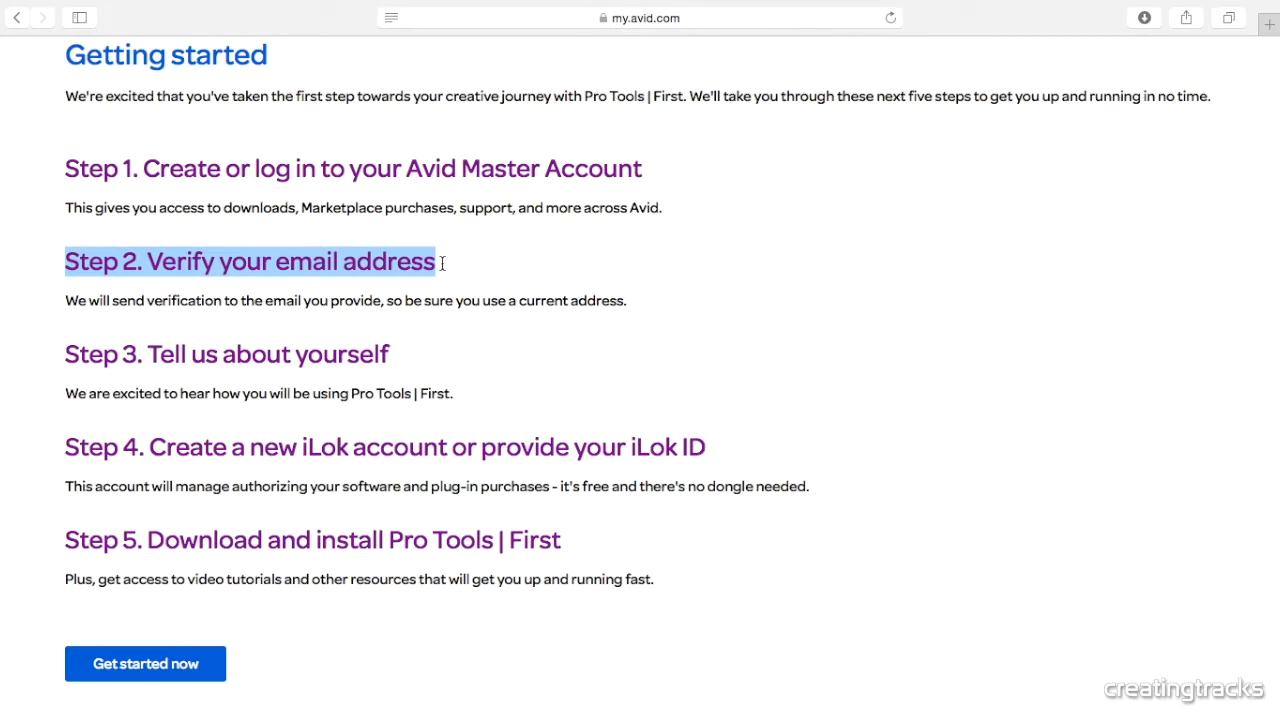
pyautogui.moveTo(335, 291)
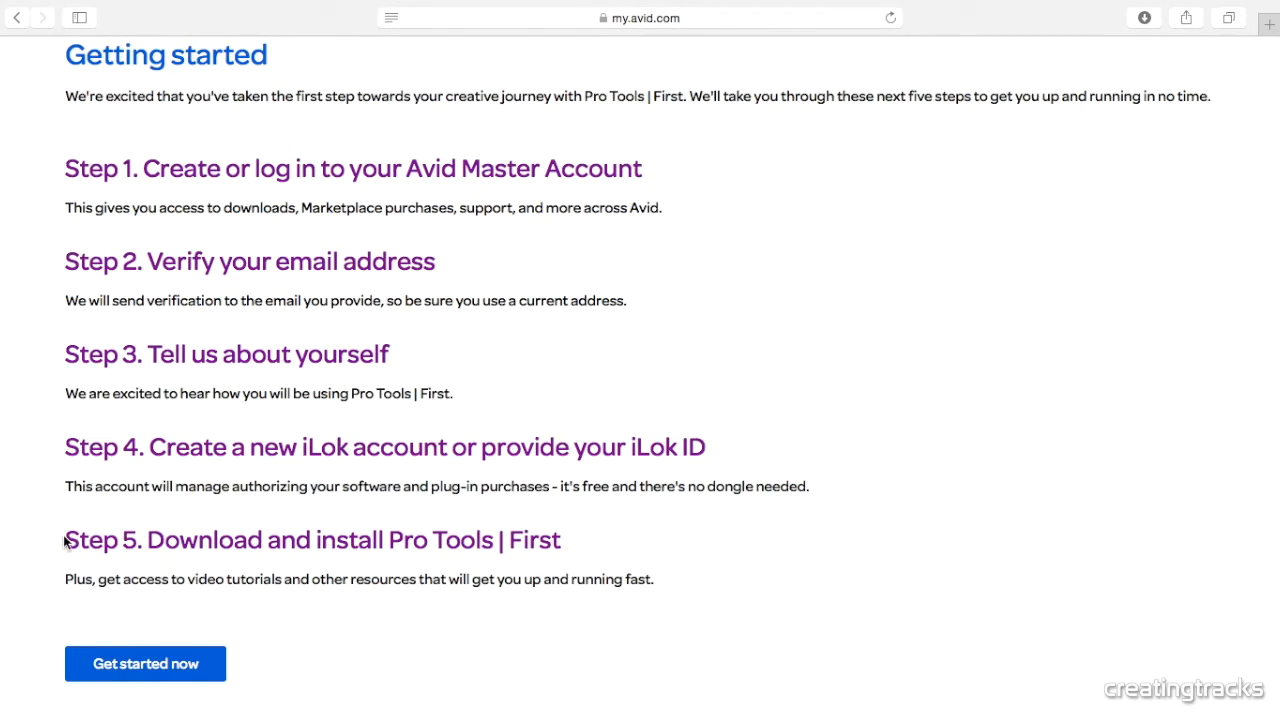
pyautogui.moveTo(65, 540); pyautogui.dragTo(565, 540)
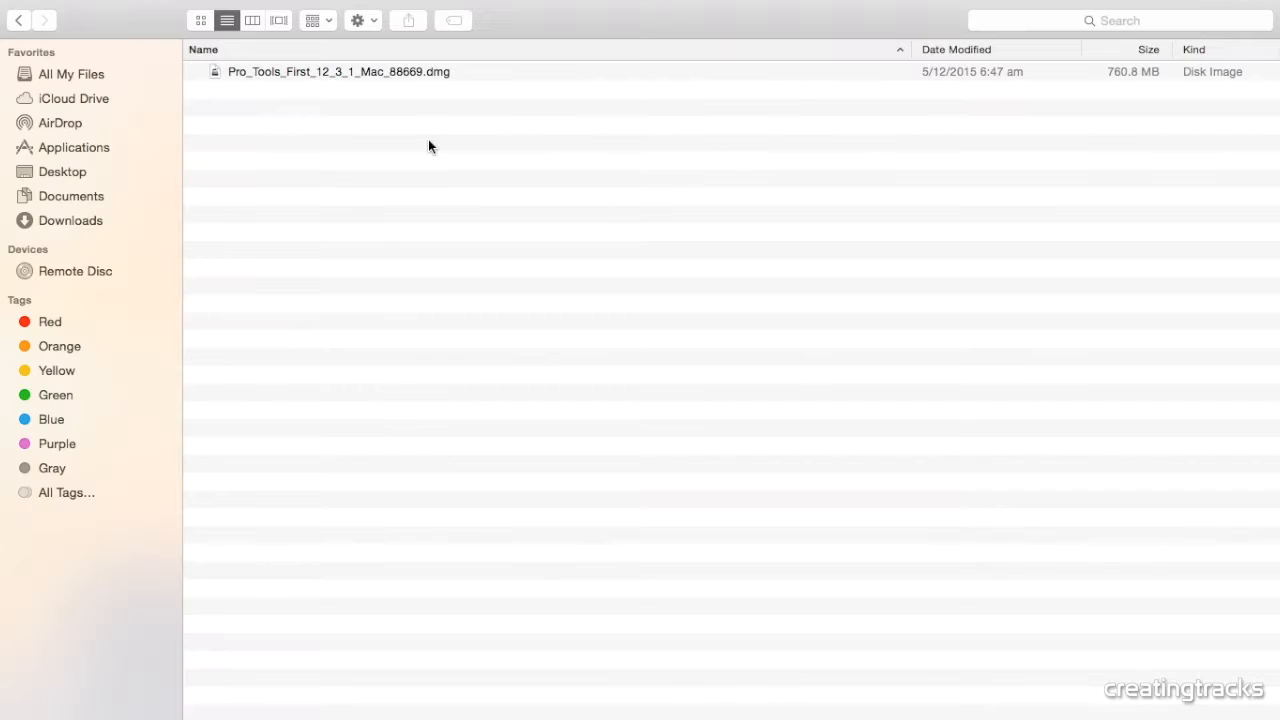
# Step: Mount the Pro_Tools_First disk image and launch Install Pro Tools First.pkg
pyautogui.click(338, 71)
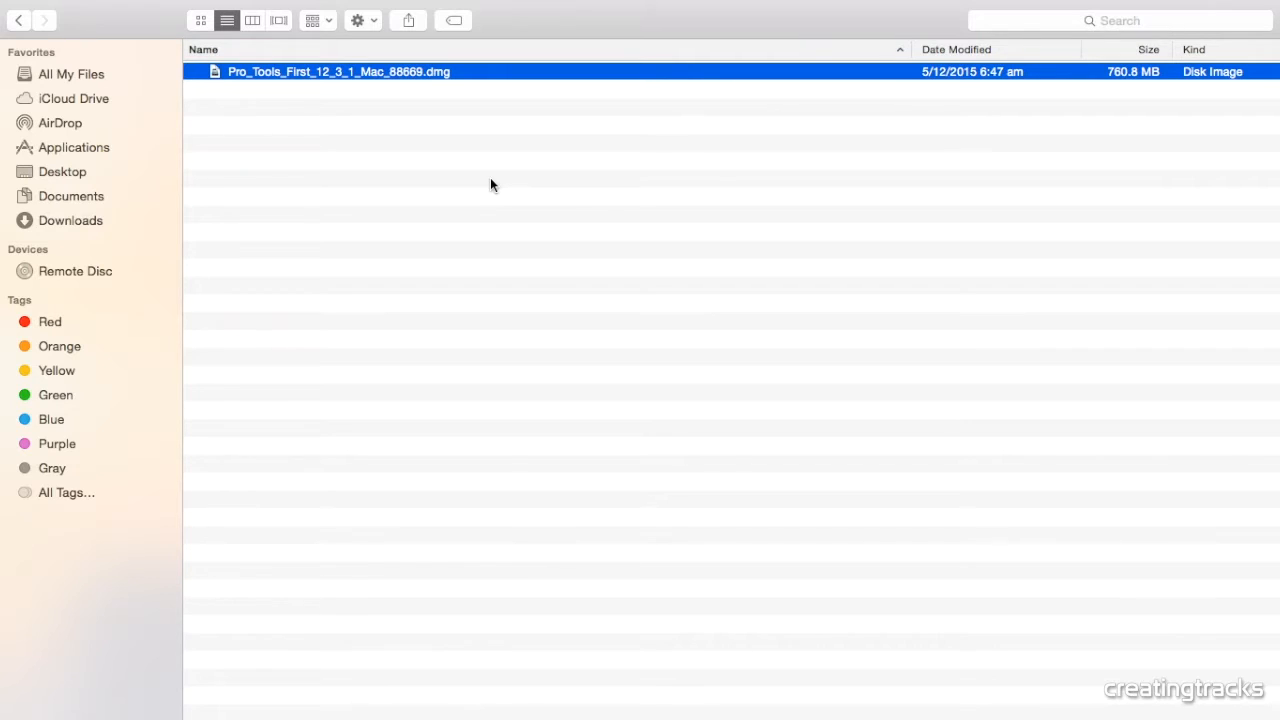
pyautogui.moveTo(405, 80)
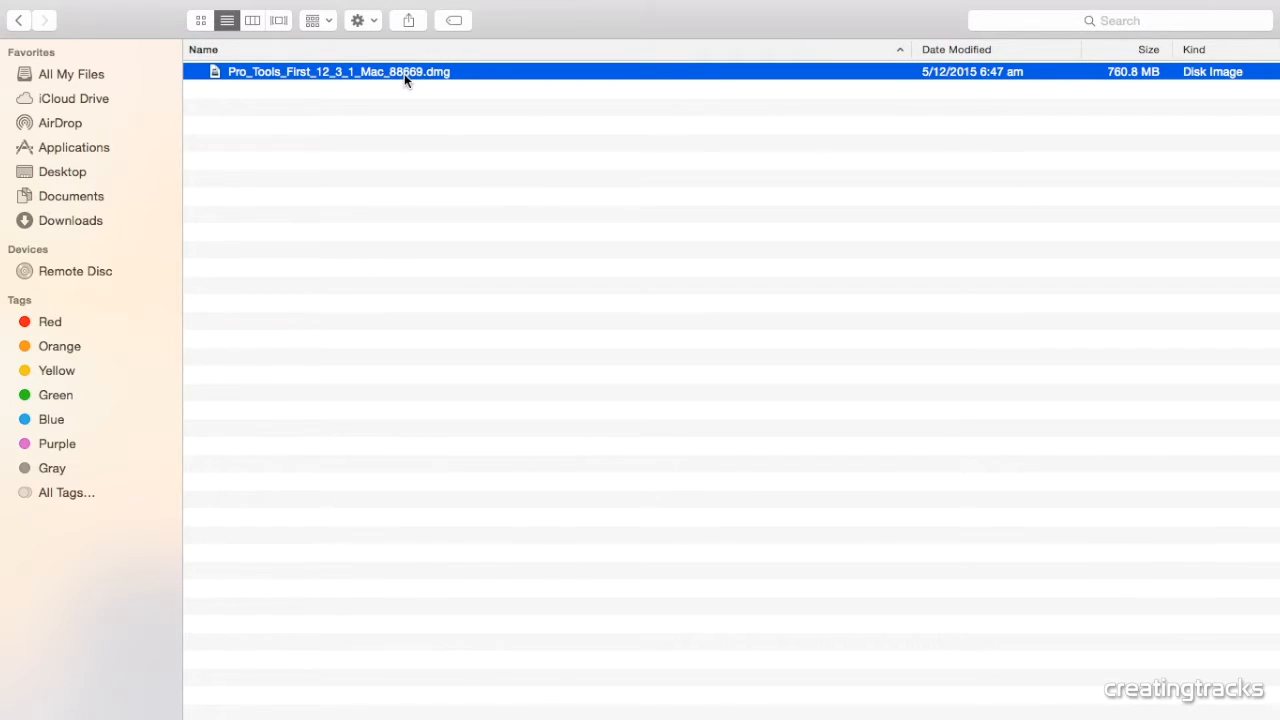
pyautogui.doubleClick(337, 71)
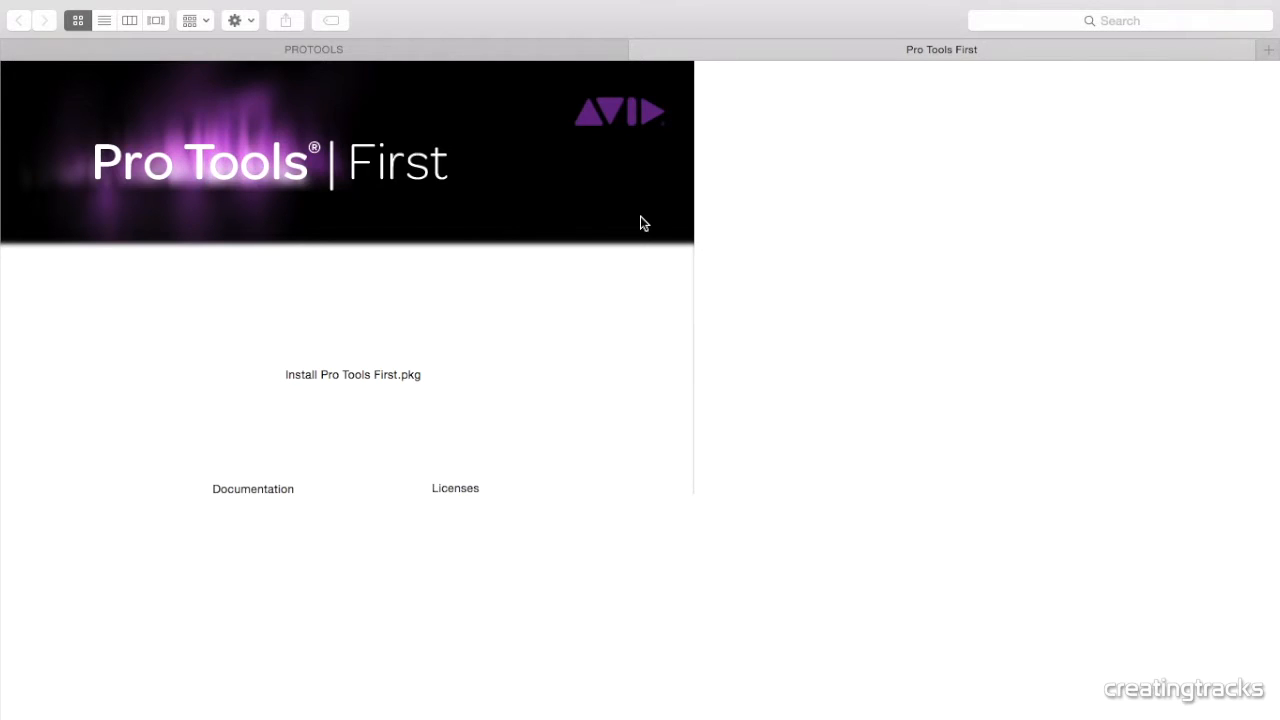
pyautogui.moveTo(342, 368)
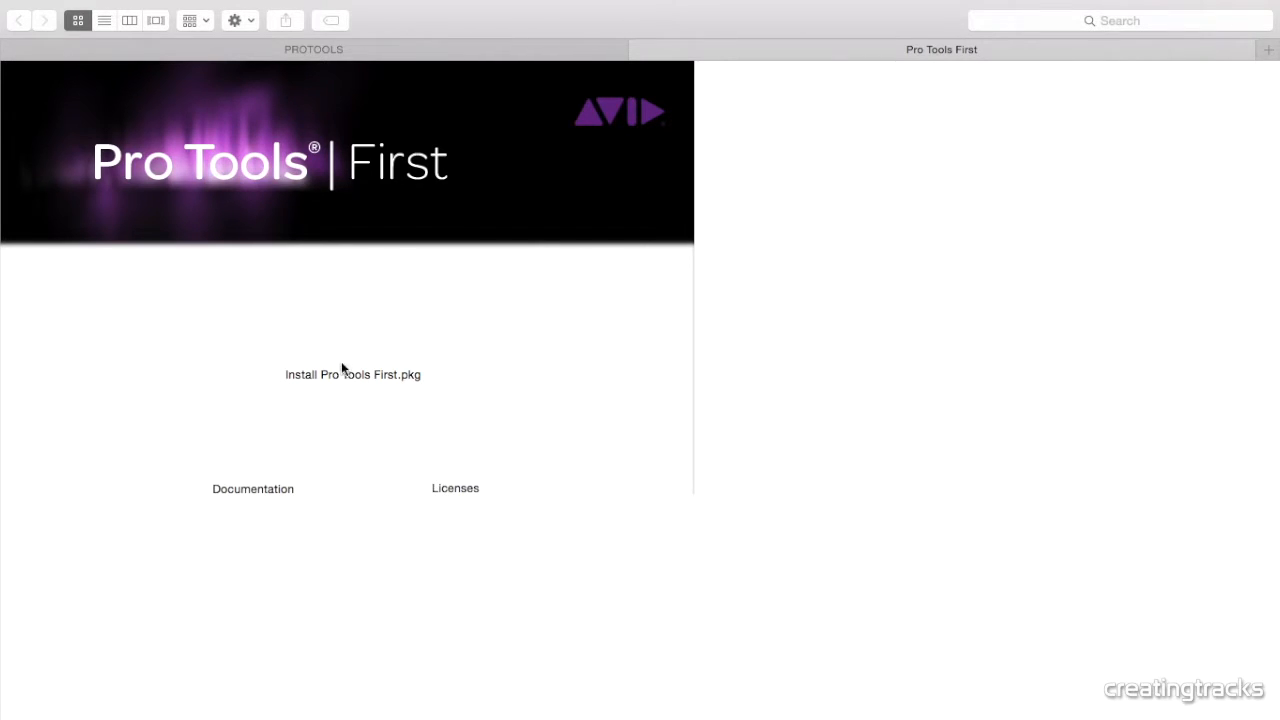
pyautogui.click(353, 374)
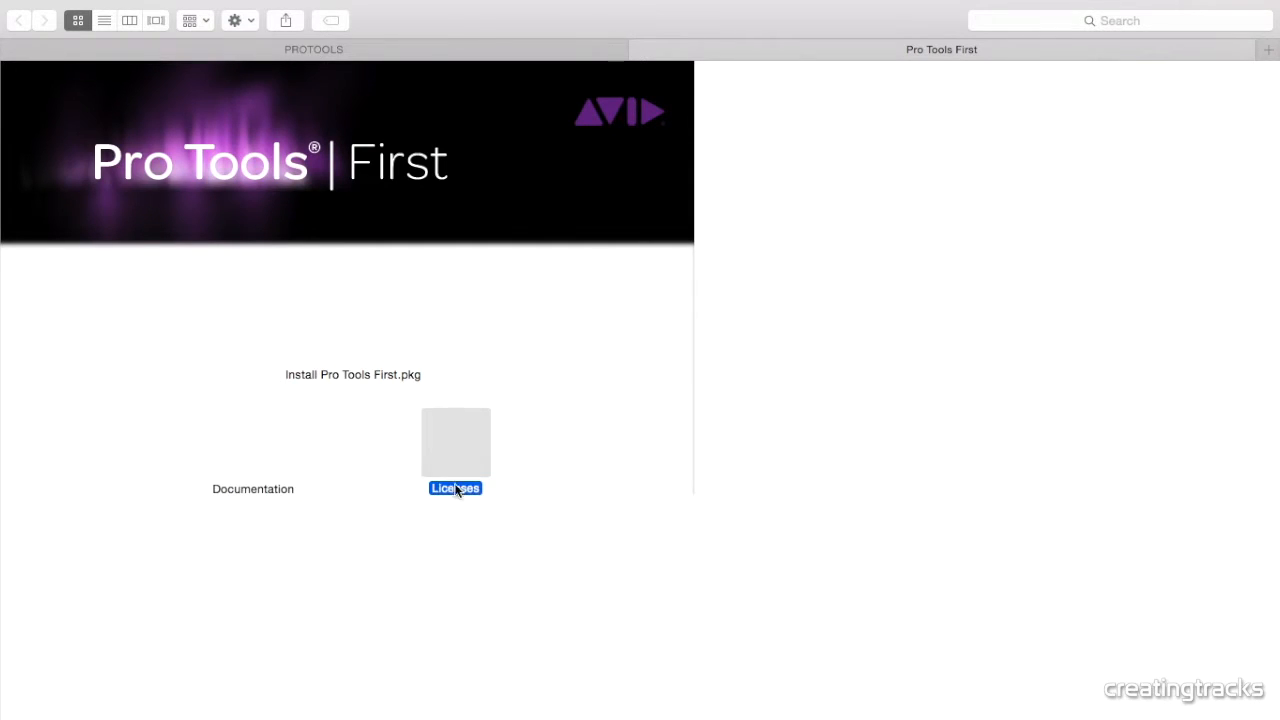
pyautogui.click(353, 328)
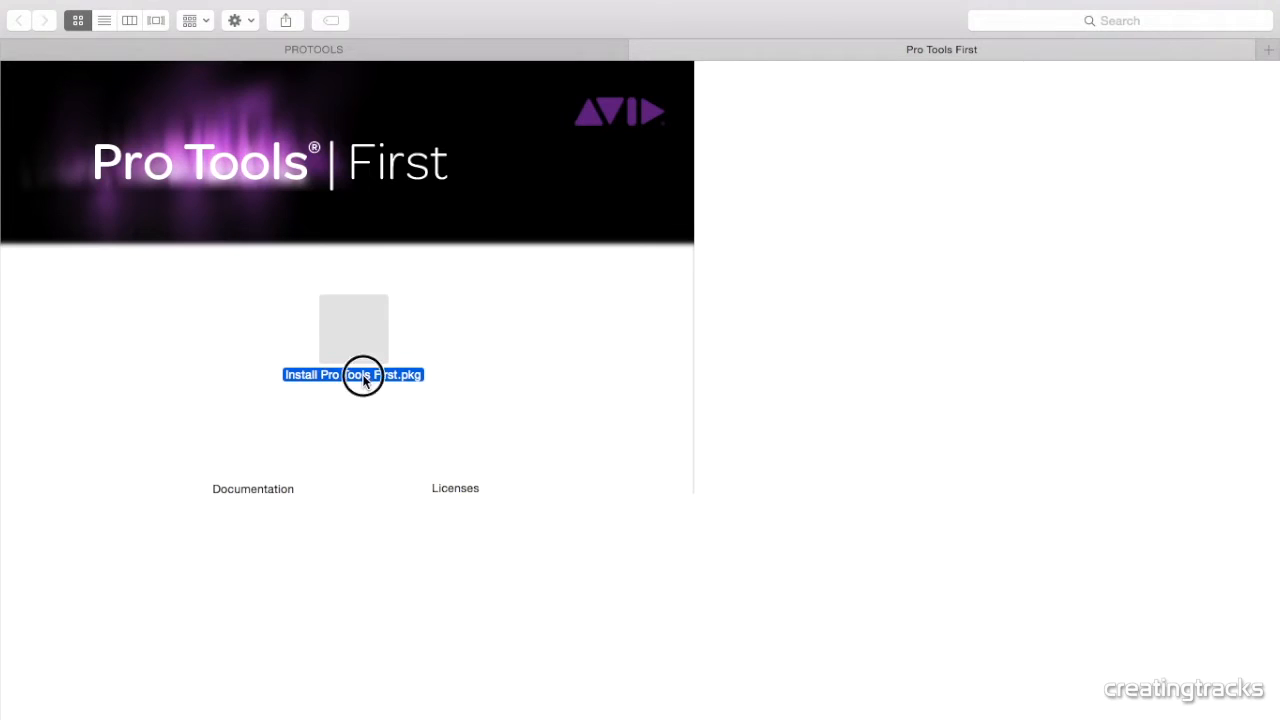
pyautogui.doubleClick(353, 374)
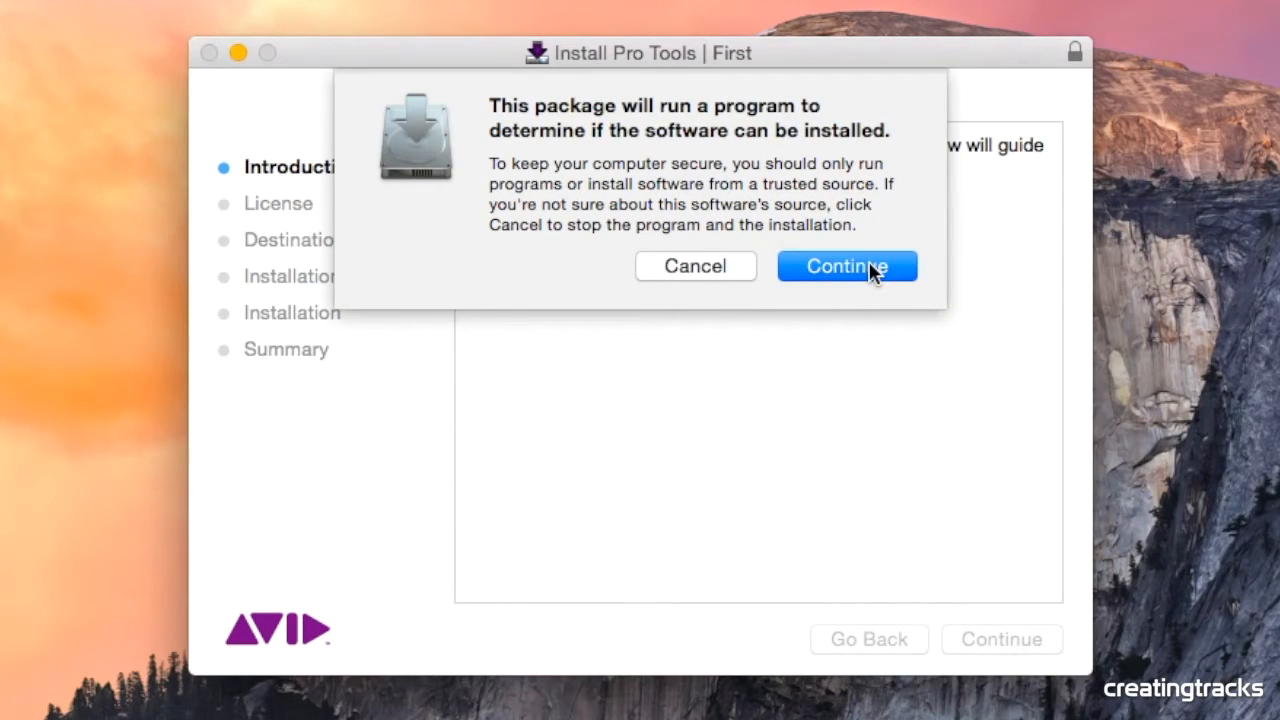
# Step: Continue past the compatibility check, Introduction and License screens, then agree to the license terms
pyautogui.click(846, 266)
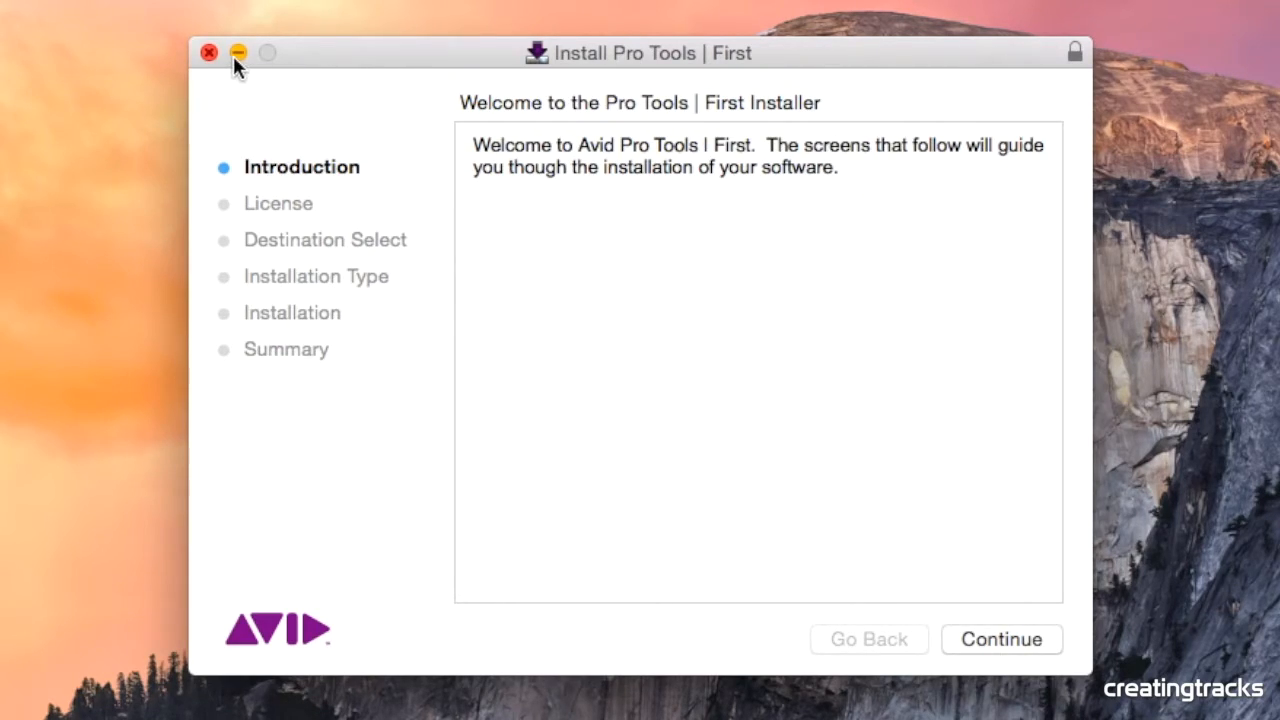
pyautogui.click(1000, 639)
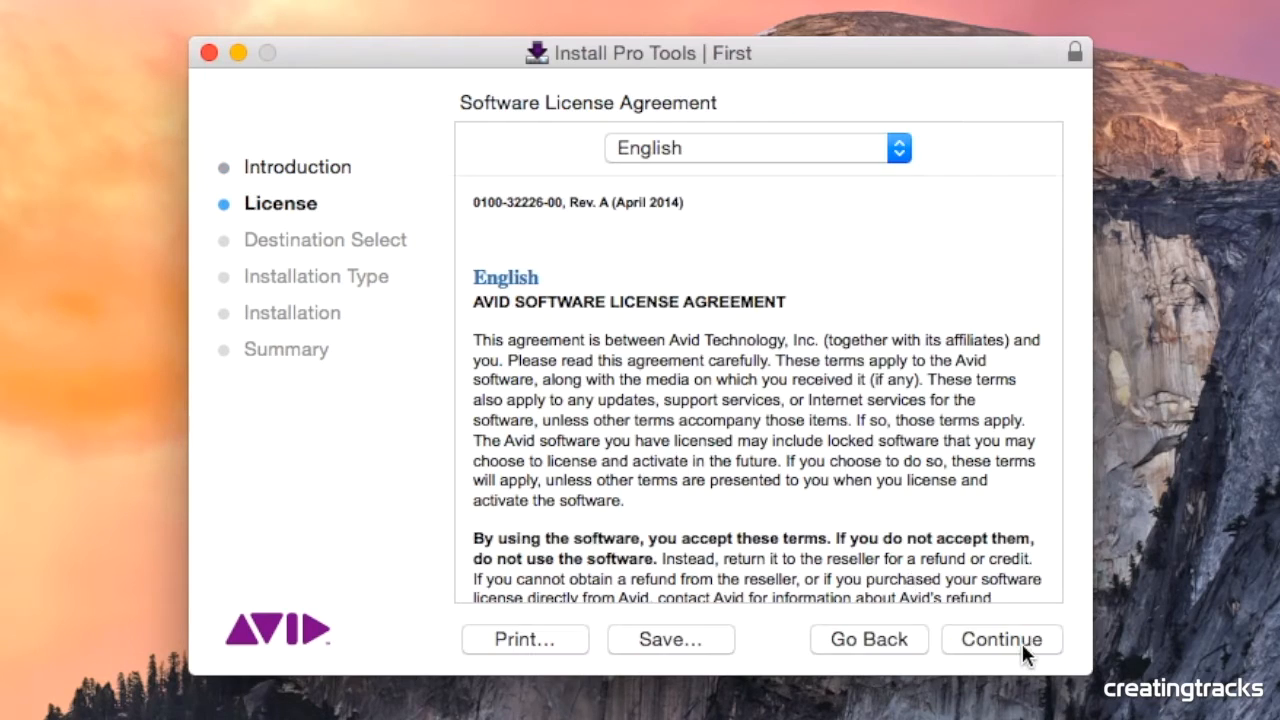
pyautogui.moveTo(997, 648)
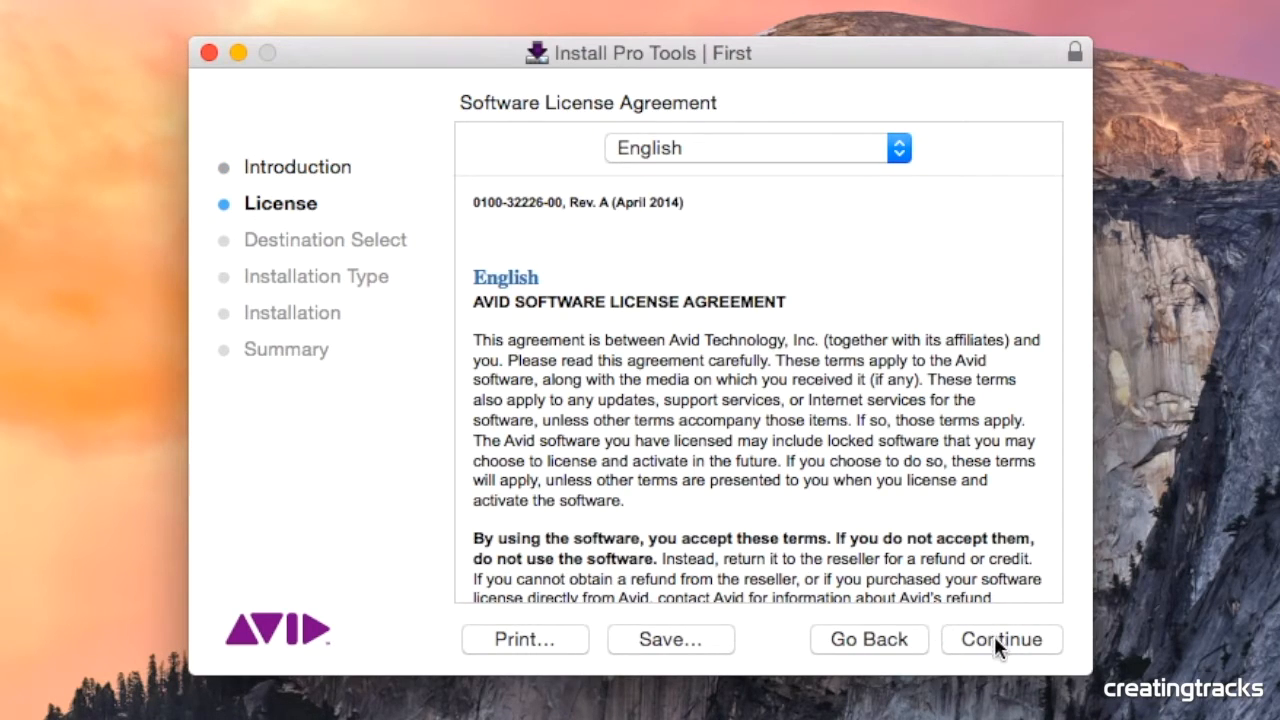
pyautogui.click(1001, 639)
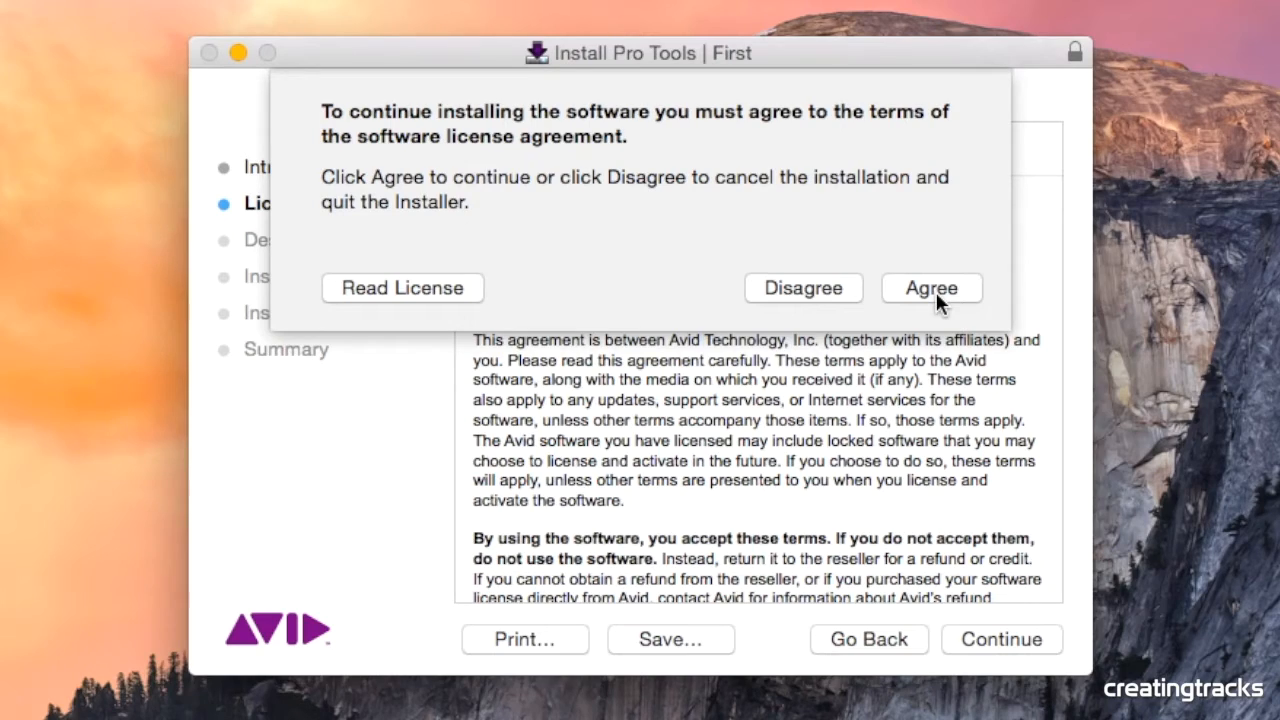
pyautogui.click(930, 288)
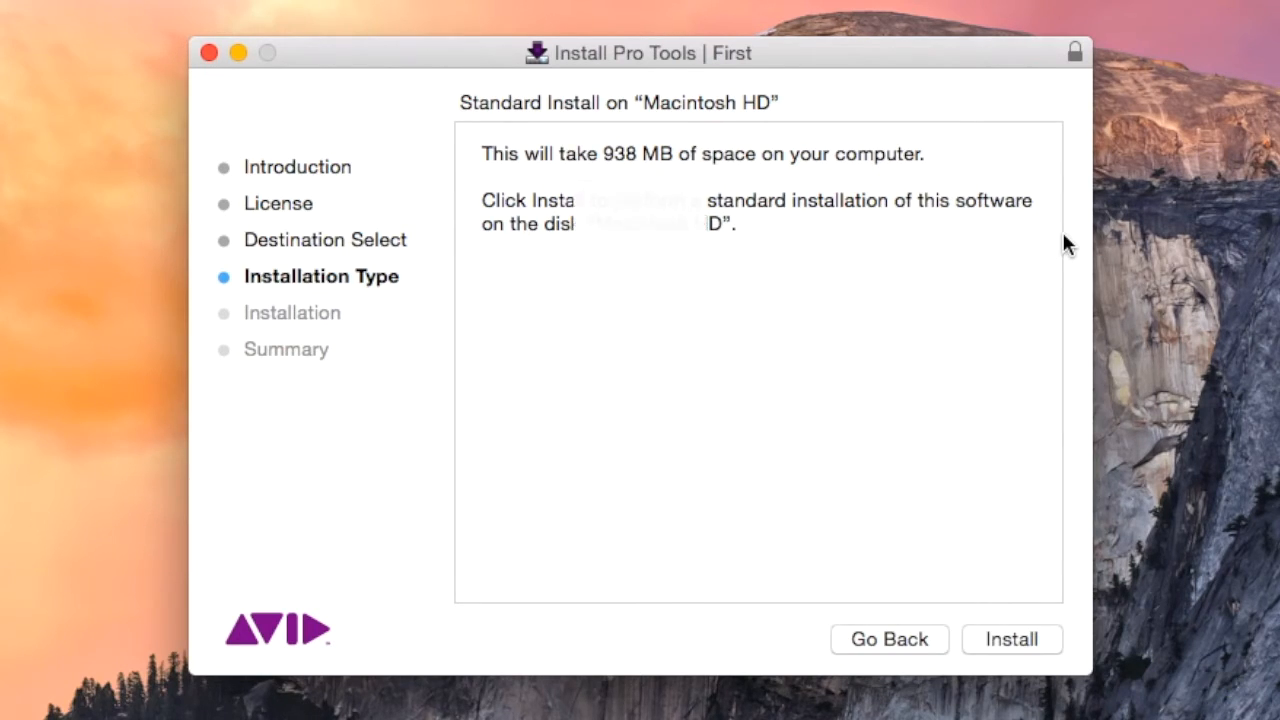
# Step: Start the standard install on Macintosh HD and authorise it with administrator credentials
pyautogui.click(1011, 639)
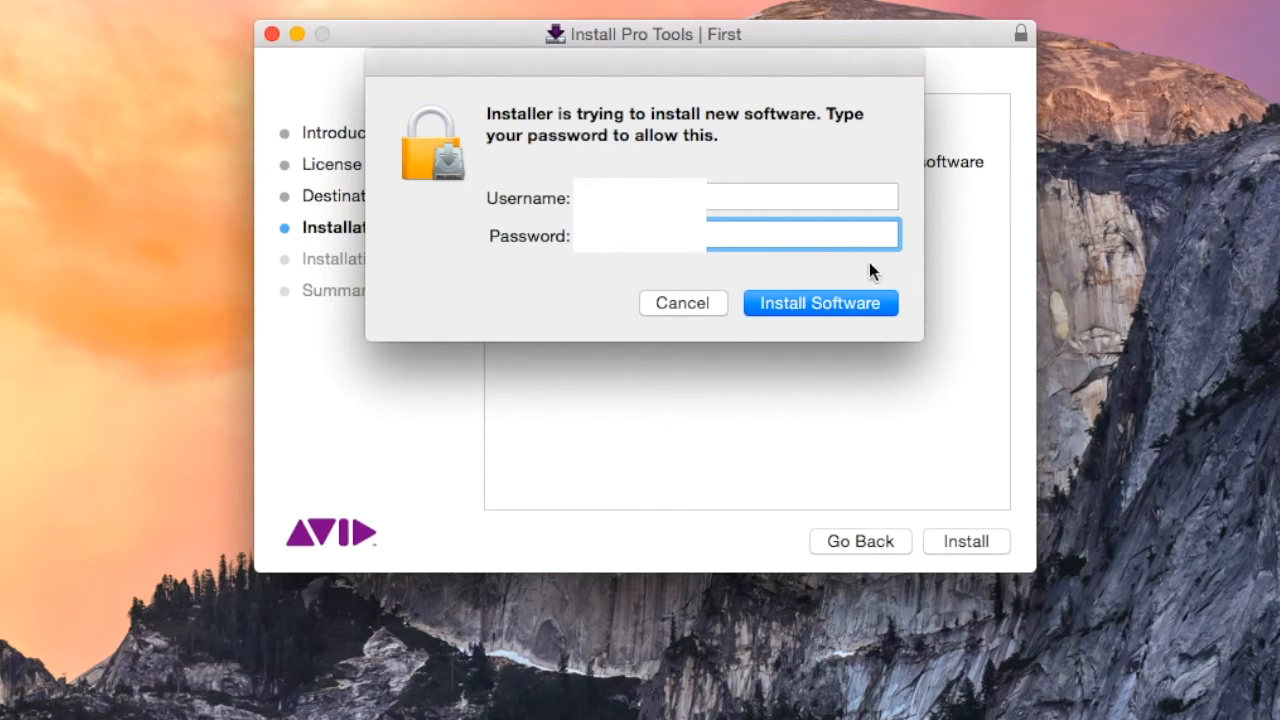
pyautogui.click(820, 303)
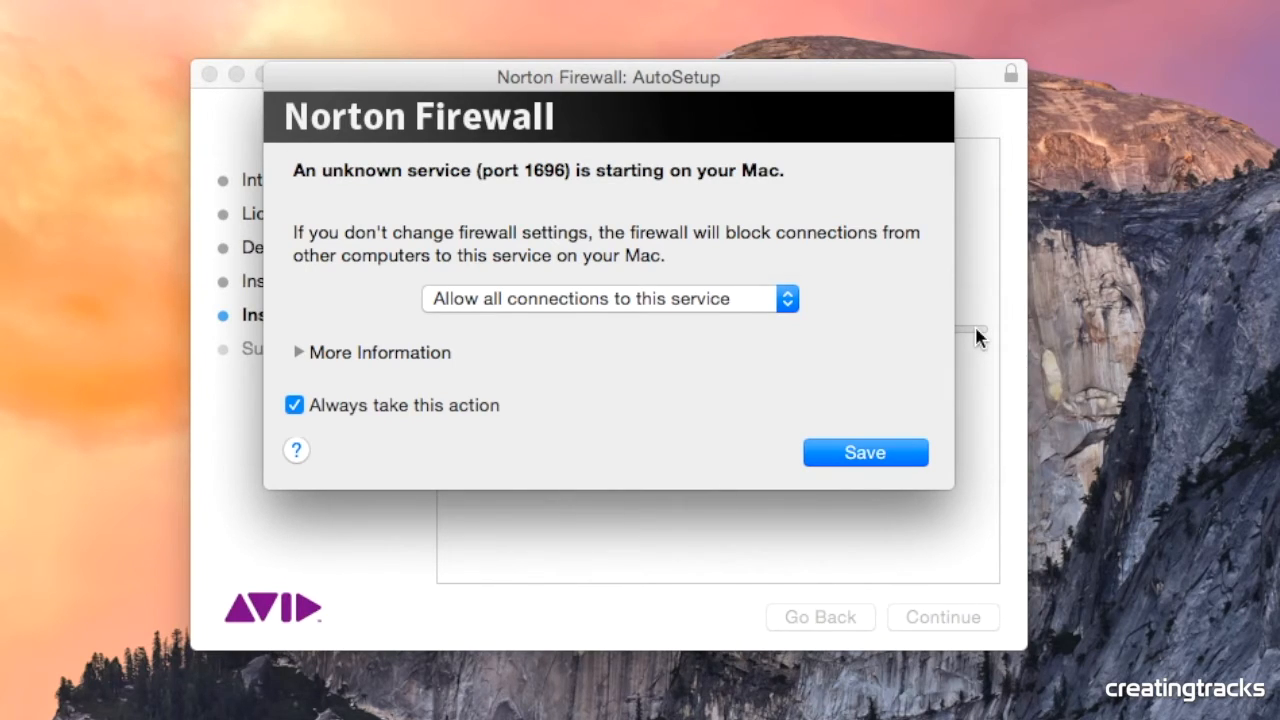
pyautogui.moveTo(305, 352)
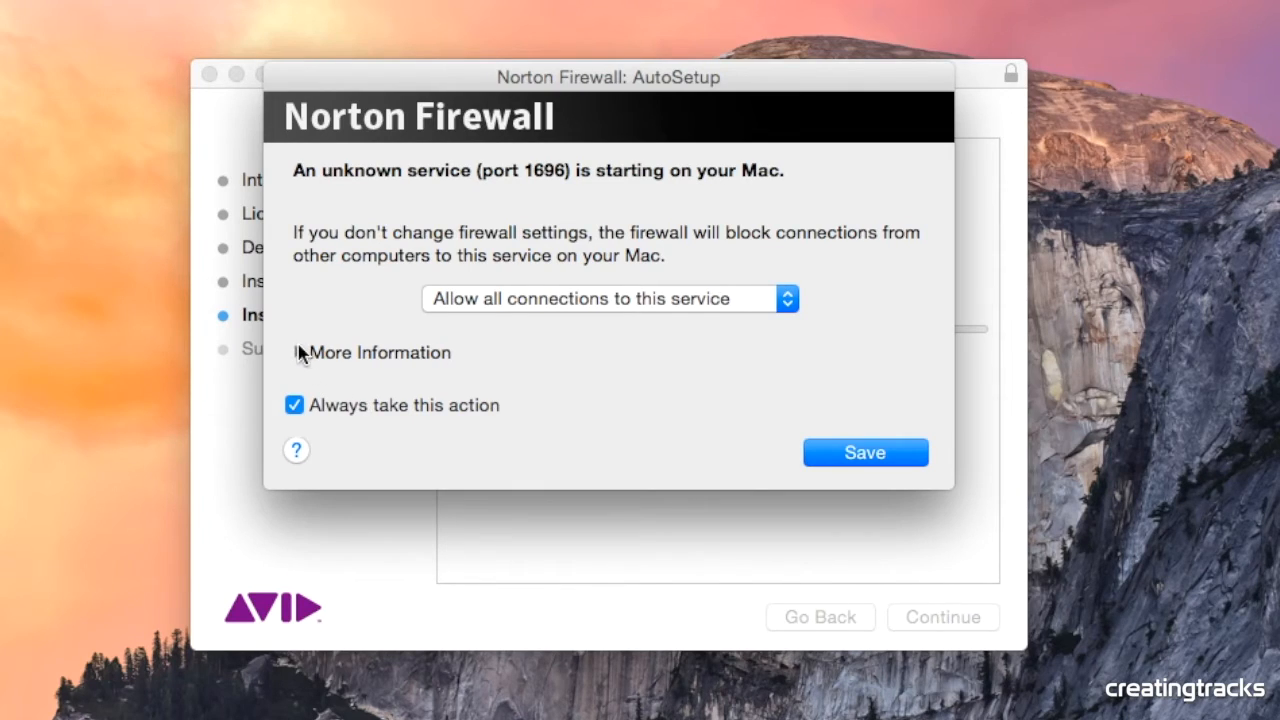
# Step: Expand the port 1696 alert details and save 'Allow all connections' as the permanent action
pyautogui.click(300, 352)
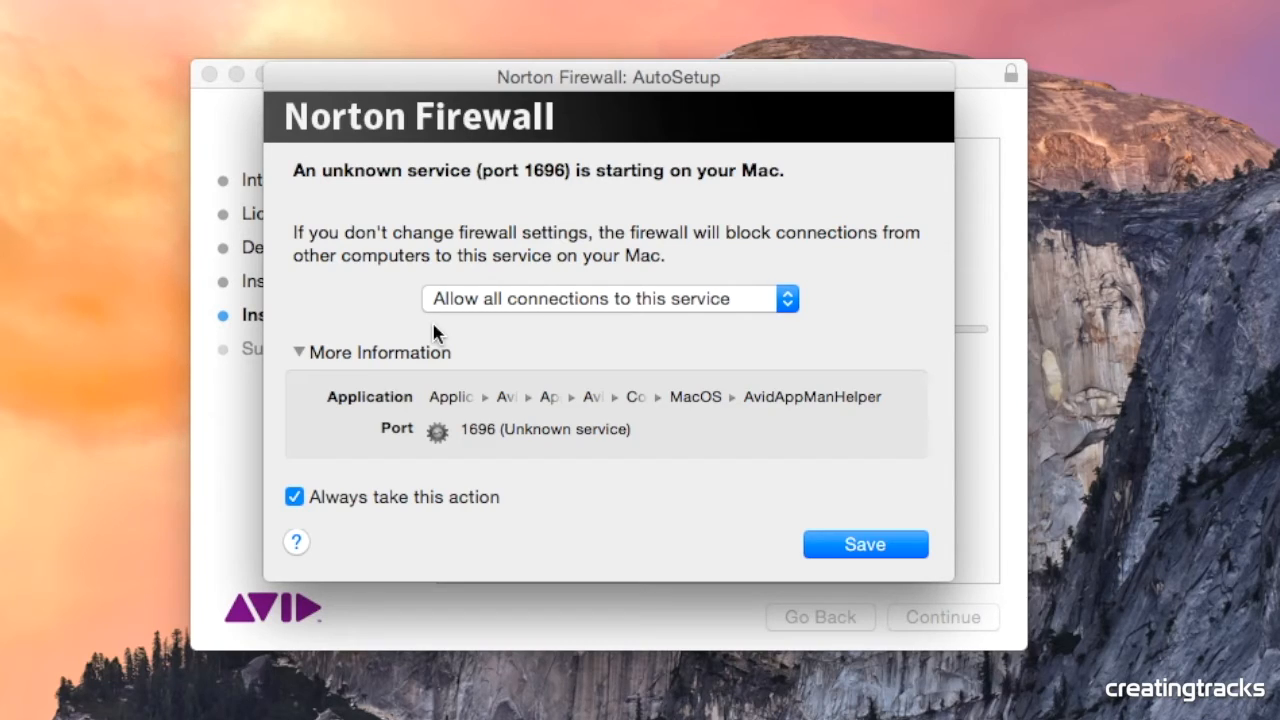
pyautogui.moveTo(733, 290)
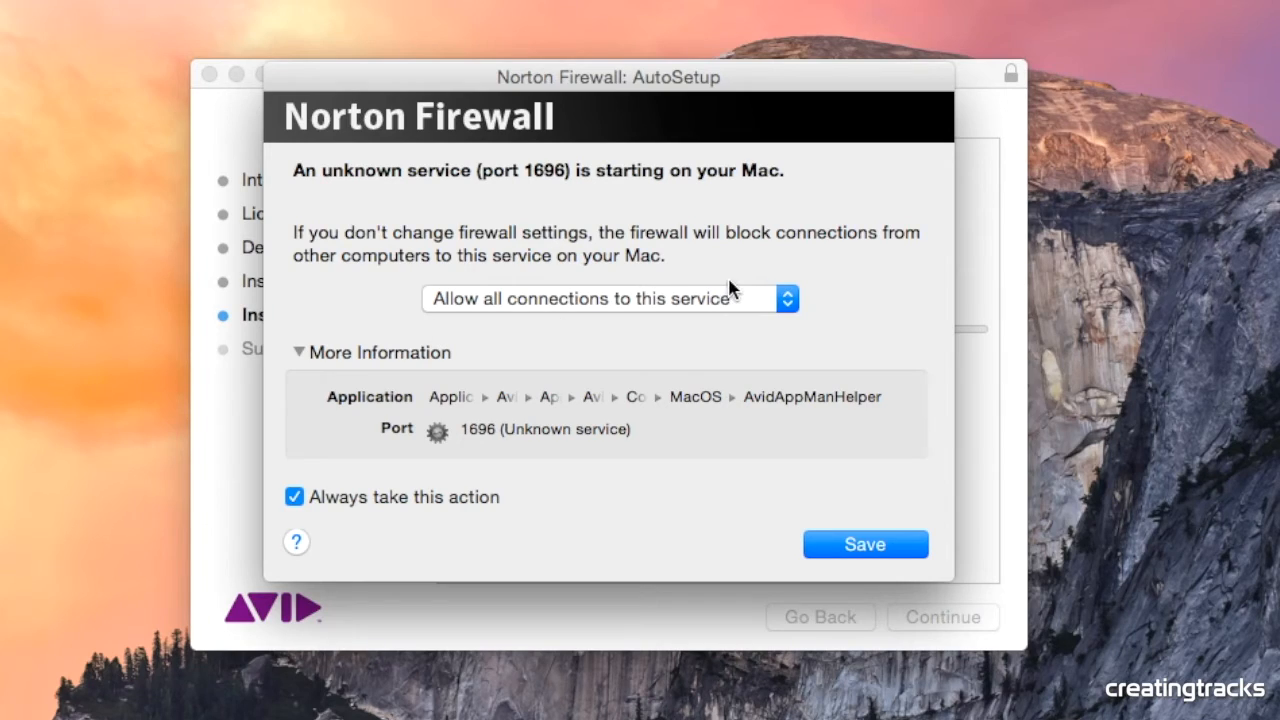
pyautogui.moveTo(898, 525)
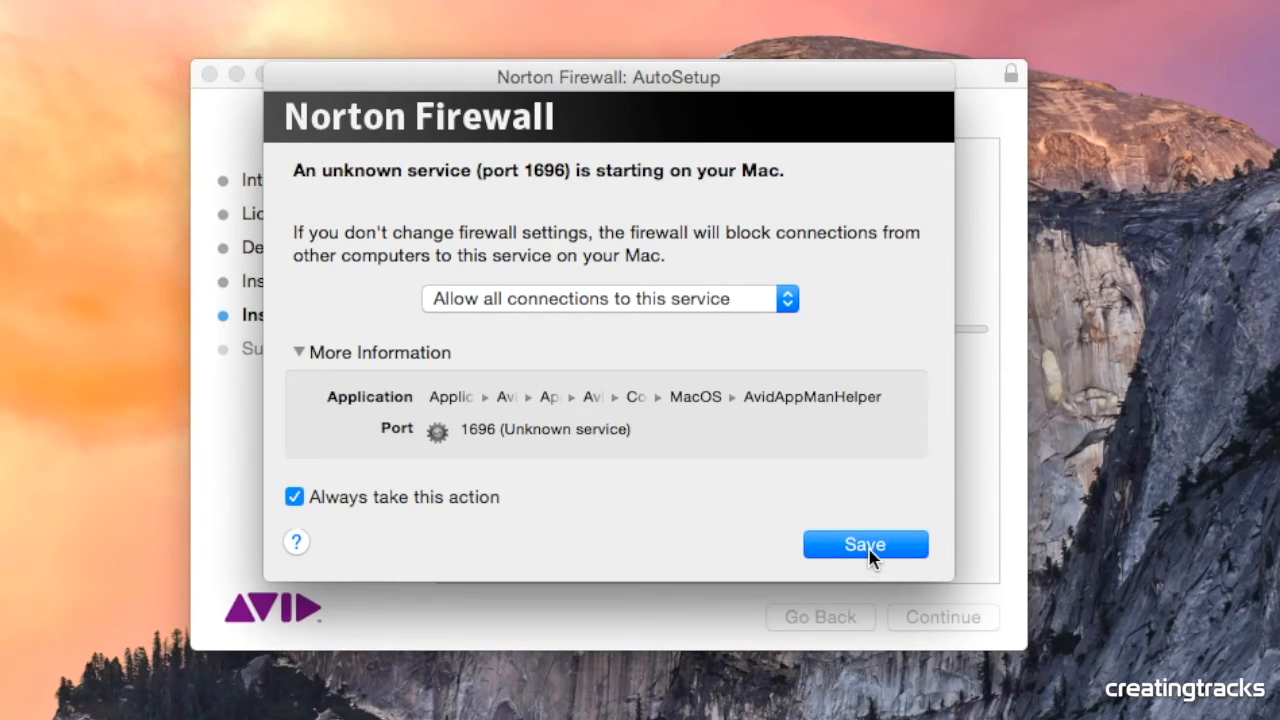
pyautogui.click(864, 543)
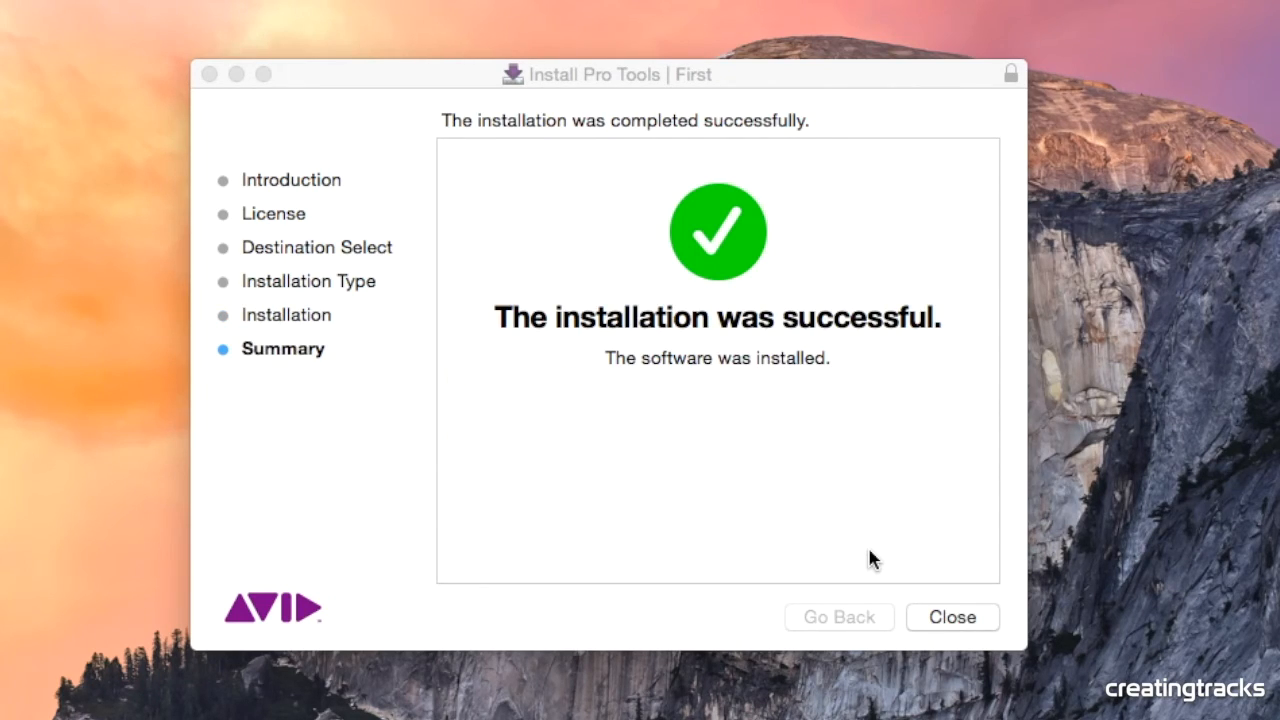
# Step: Close the installer from the installation-successful summary
pyautogui.click(951, 617)
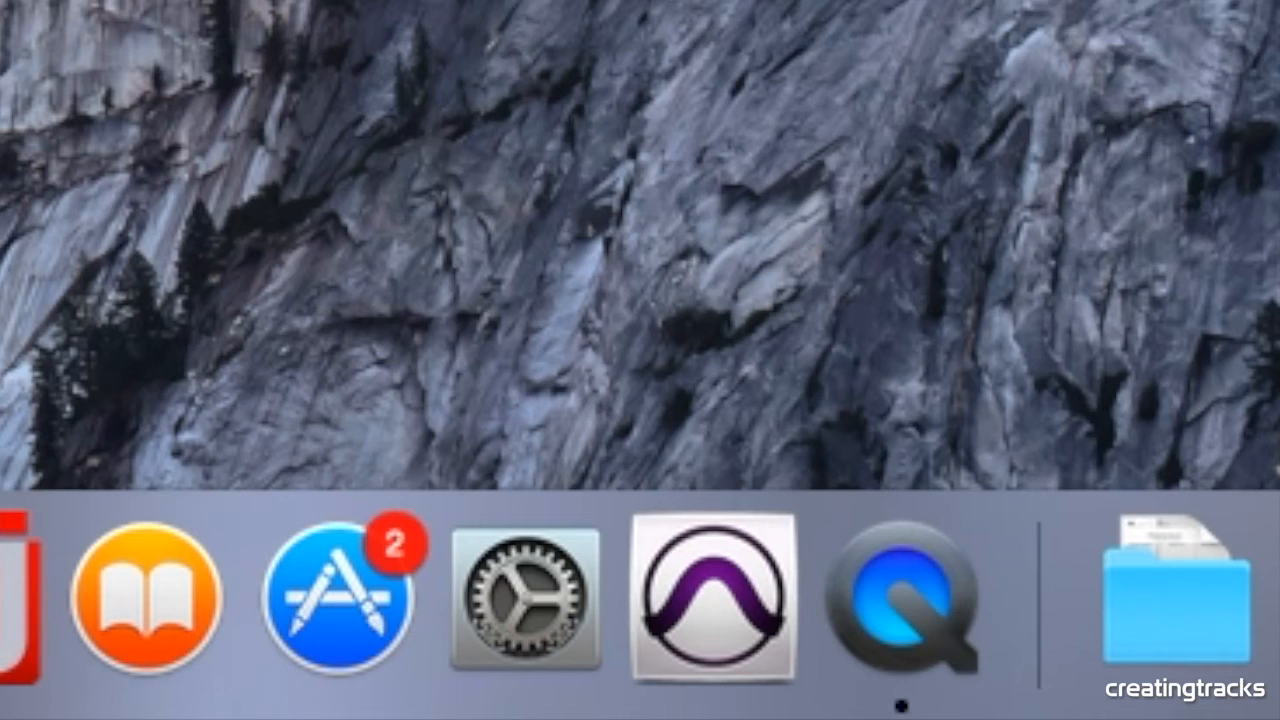
pyautogui.moveTo(715, 600)
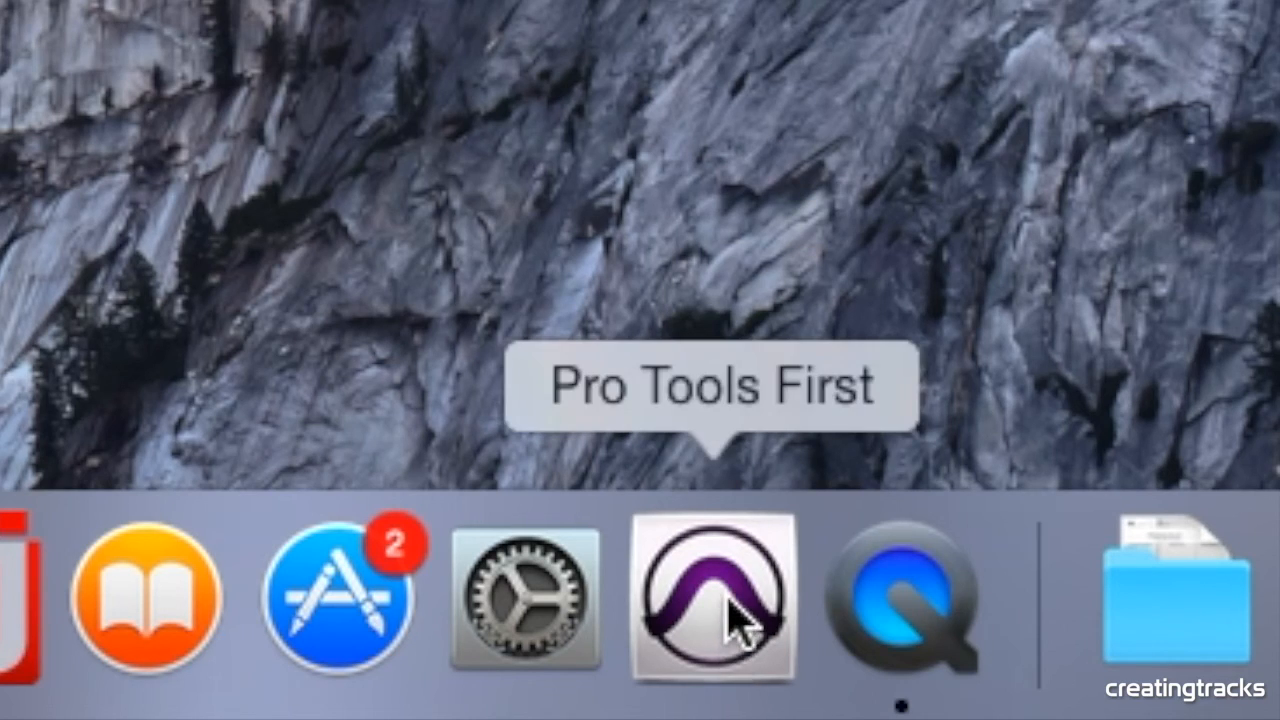